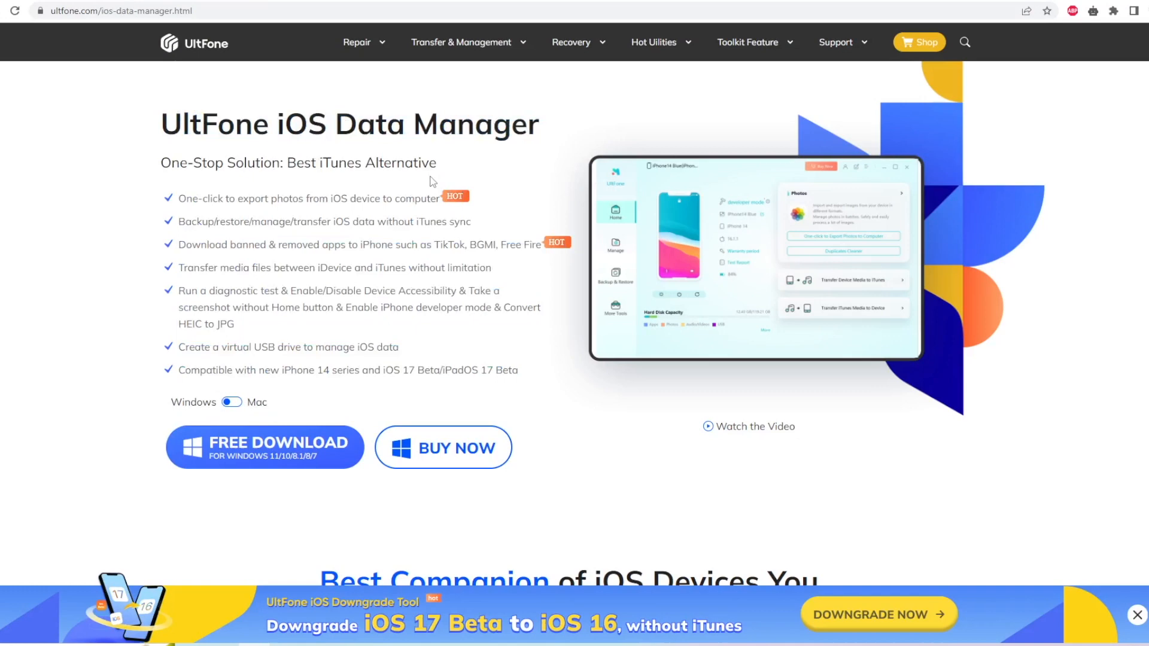
{"action": "mouse_move", "coordinate": [180, 196]}
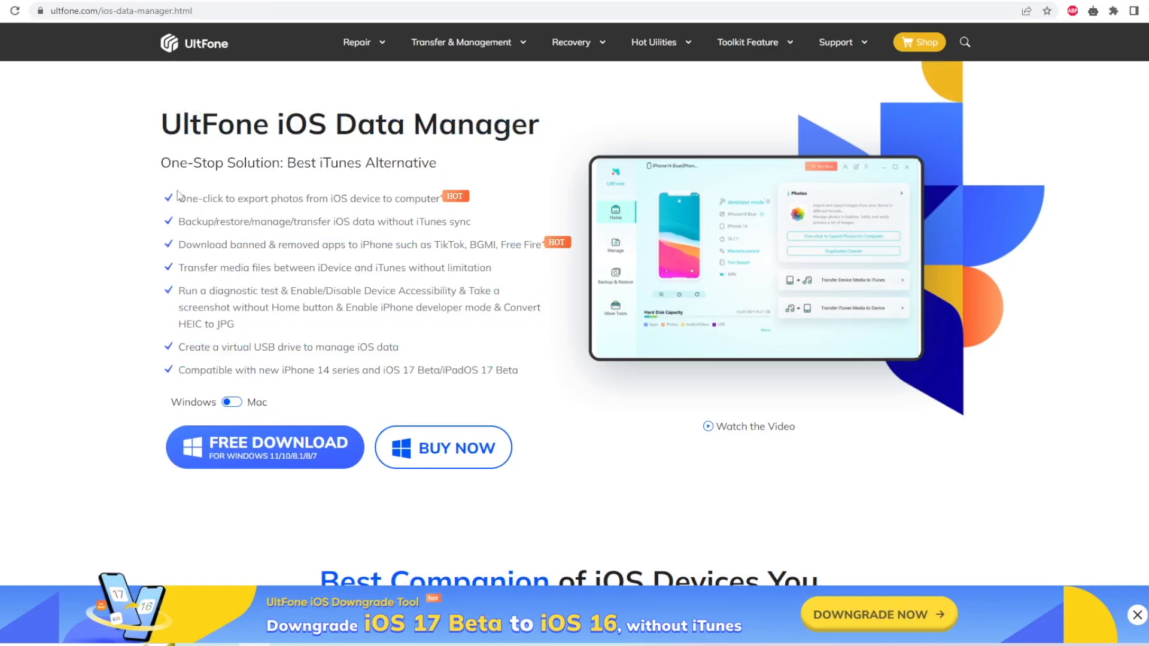
- Highlight 'Backup/restore' in the feature list and expand Books into Books and Audiobooks
{"action": "double_click", "coordinate": [412, 199]}
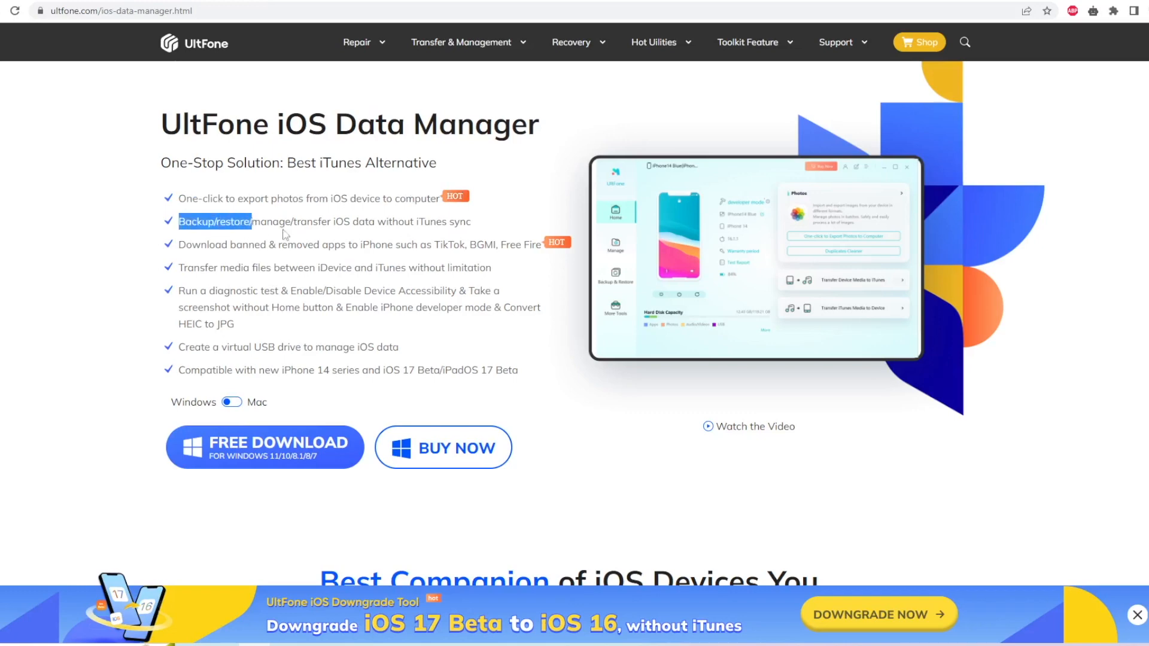
{"action": "left_click_drag", "start_coordinate": [253, 222], "coordinate": [473, 222]}
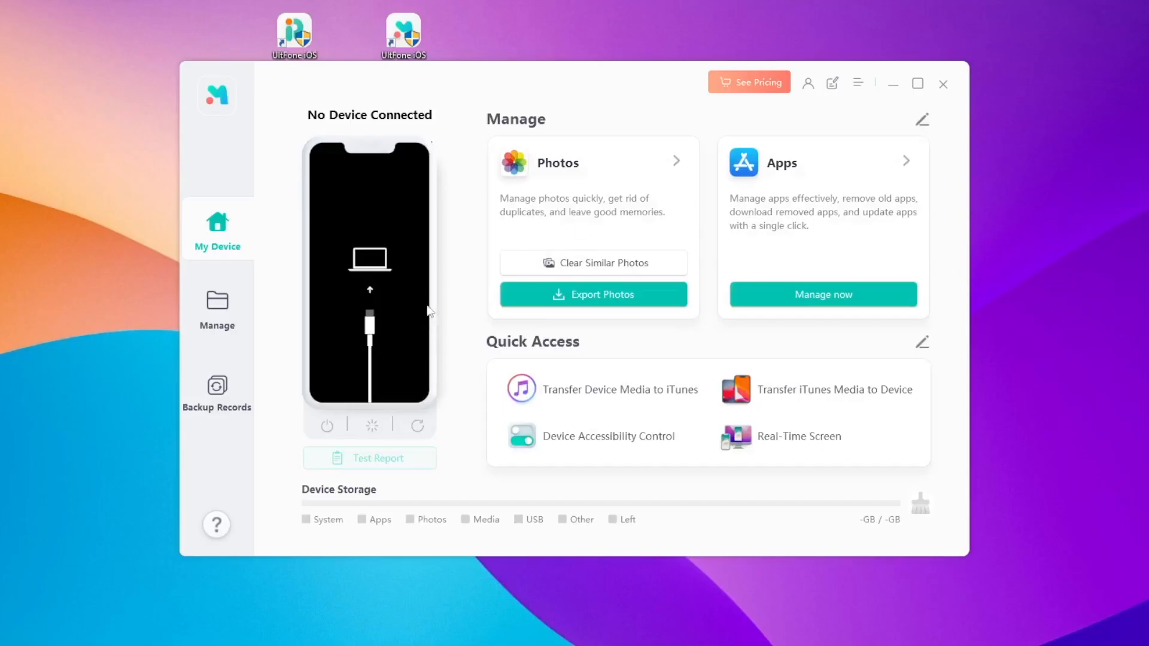
{"action": "mouse_move", "coordinate": [248, 440]}
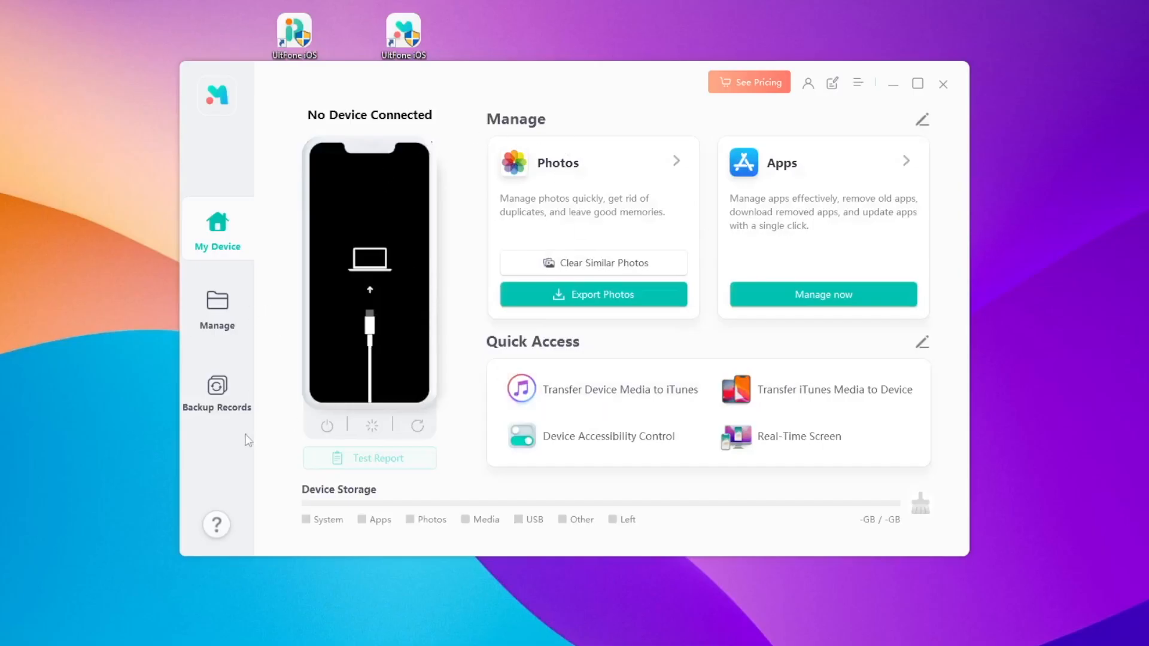
{"action": "mouse_move", "coordinate": [654, 427]}
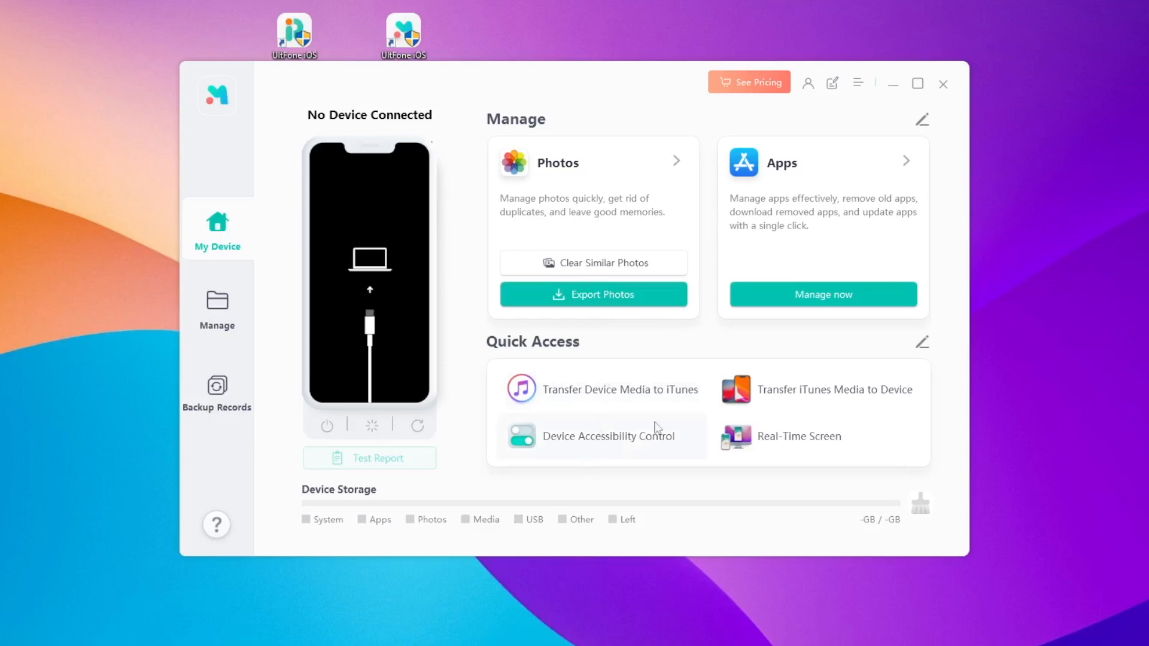
{"action": "mouse_move", "coordinate": [634, 179]}
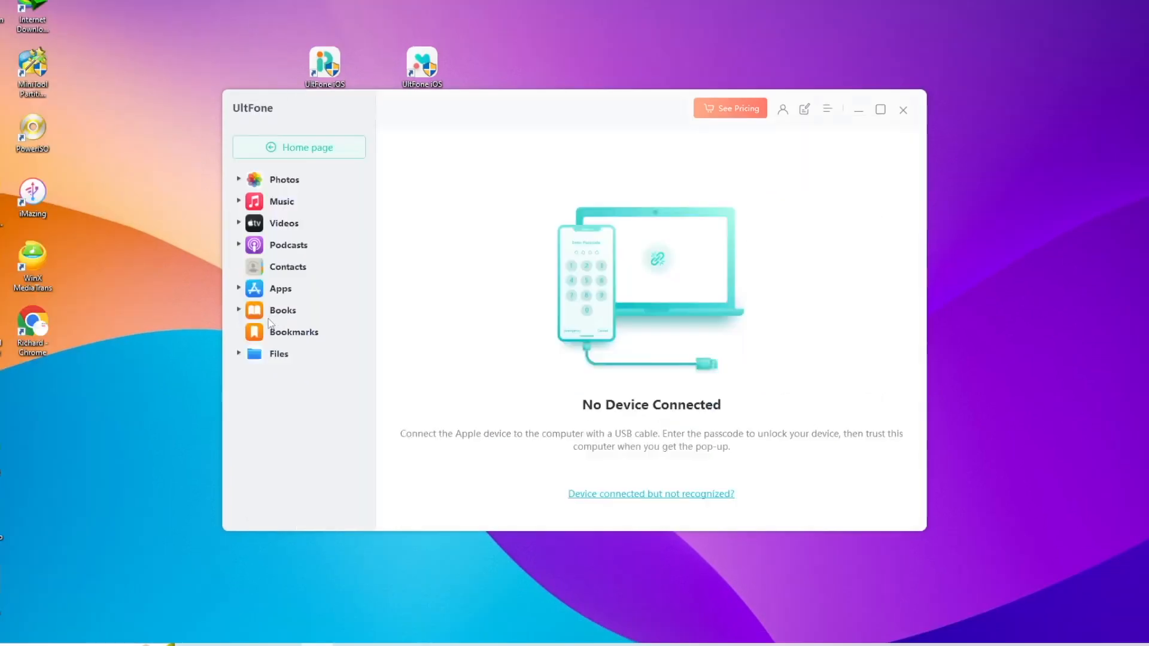
{"action": "left_click", "coordinate": [282, 310]}
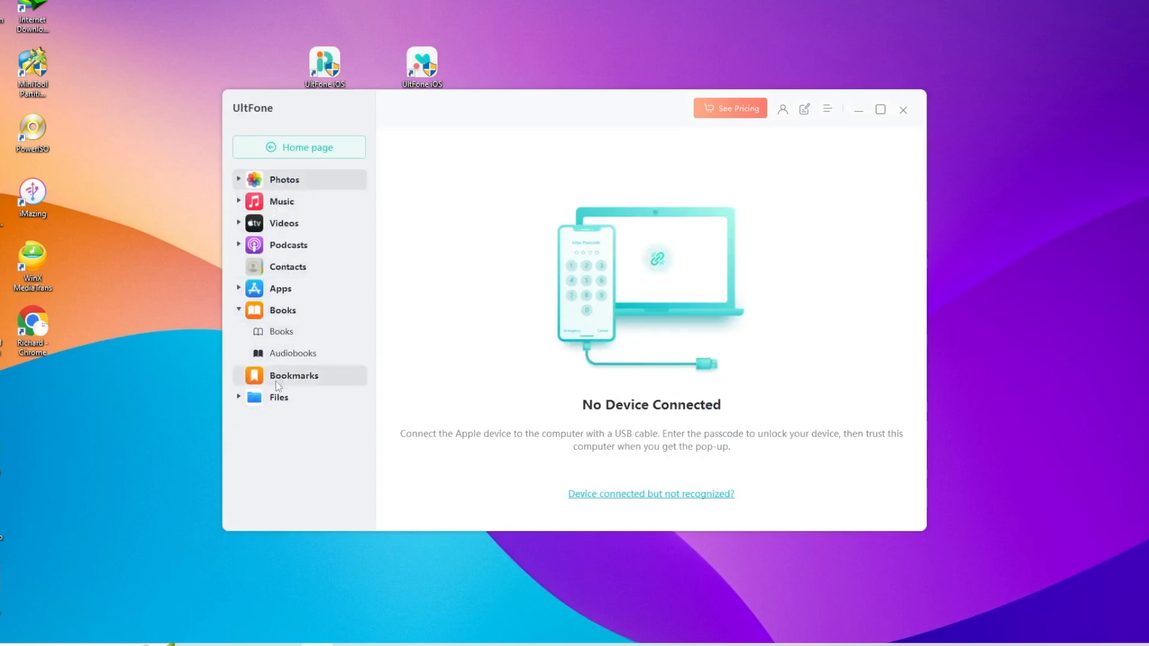
- Return to the device home screen and open iOS System Repair's iOS Upgrade/Downgrade options
{"action": "left_click", "coordinate": [298, 147]}
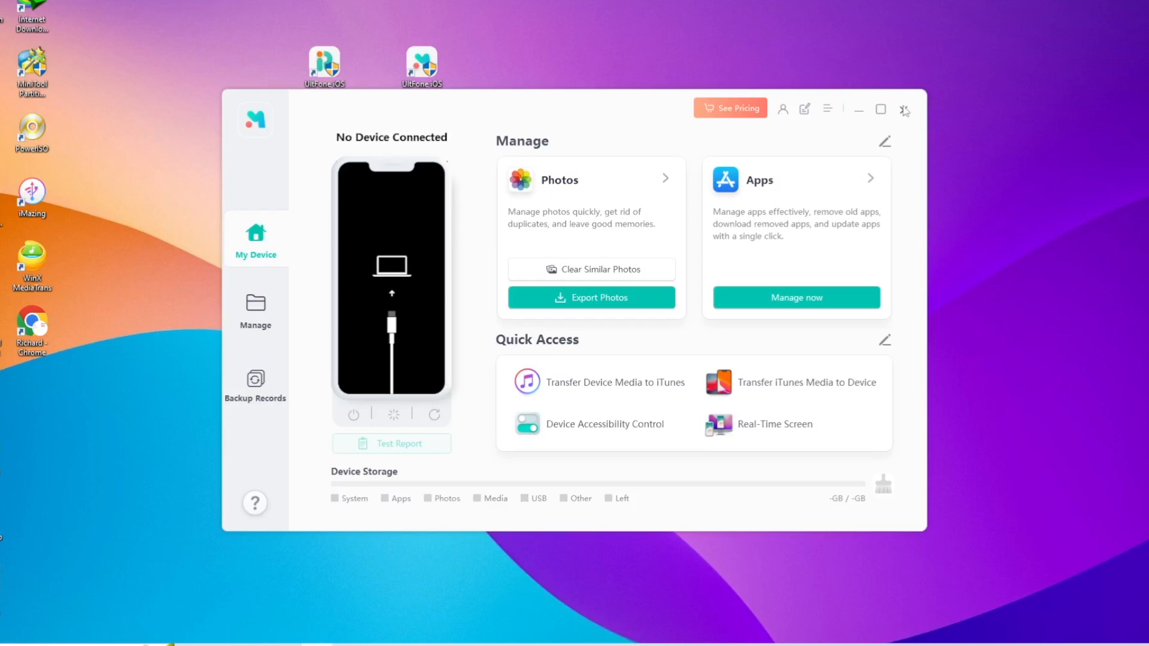
{"action": "left_click", "coordinate": [730, 108]}
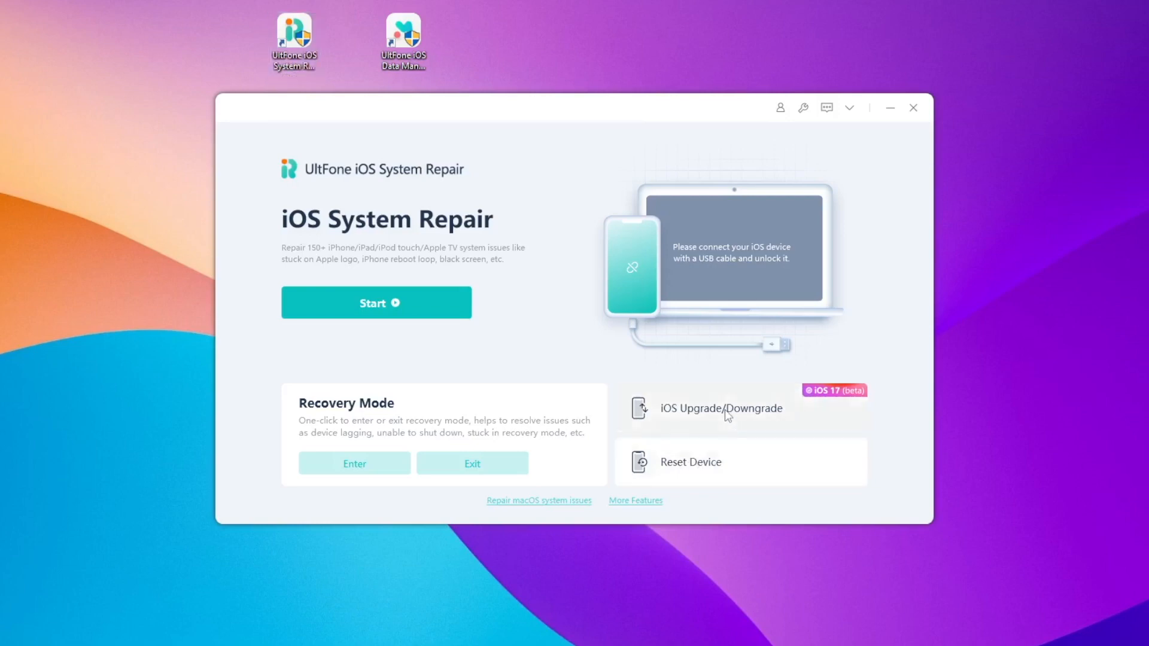
{"action": "left_click", "coordinate": [720, 408]}
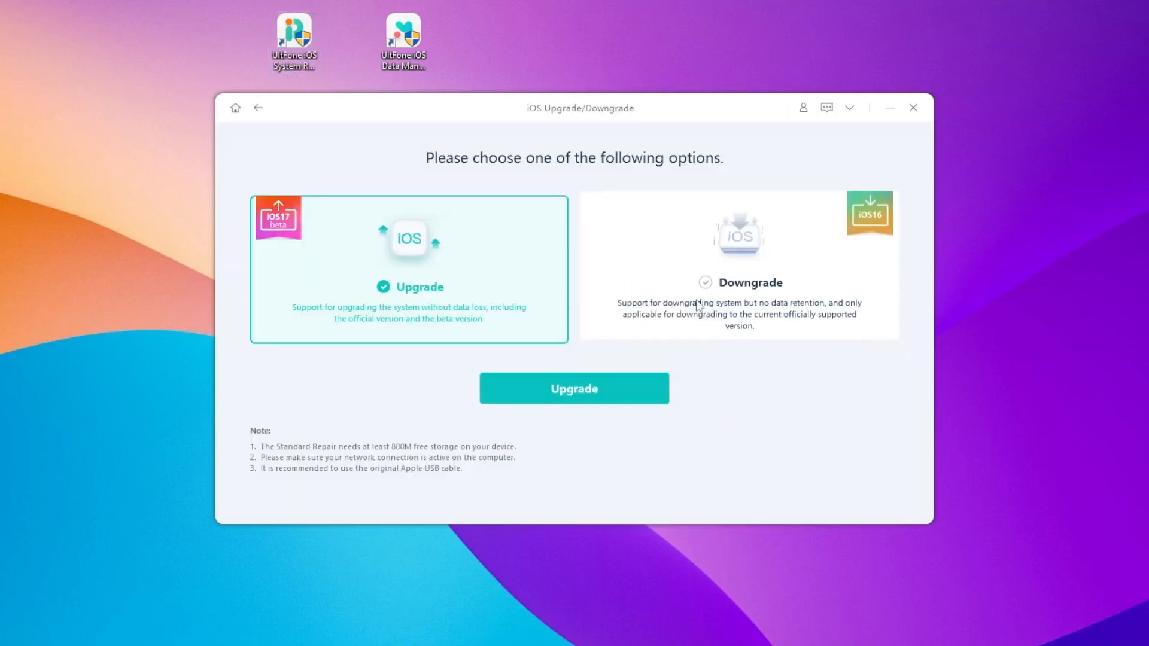